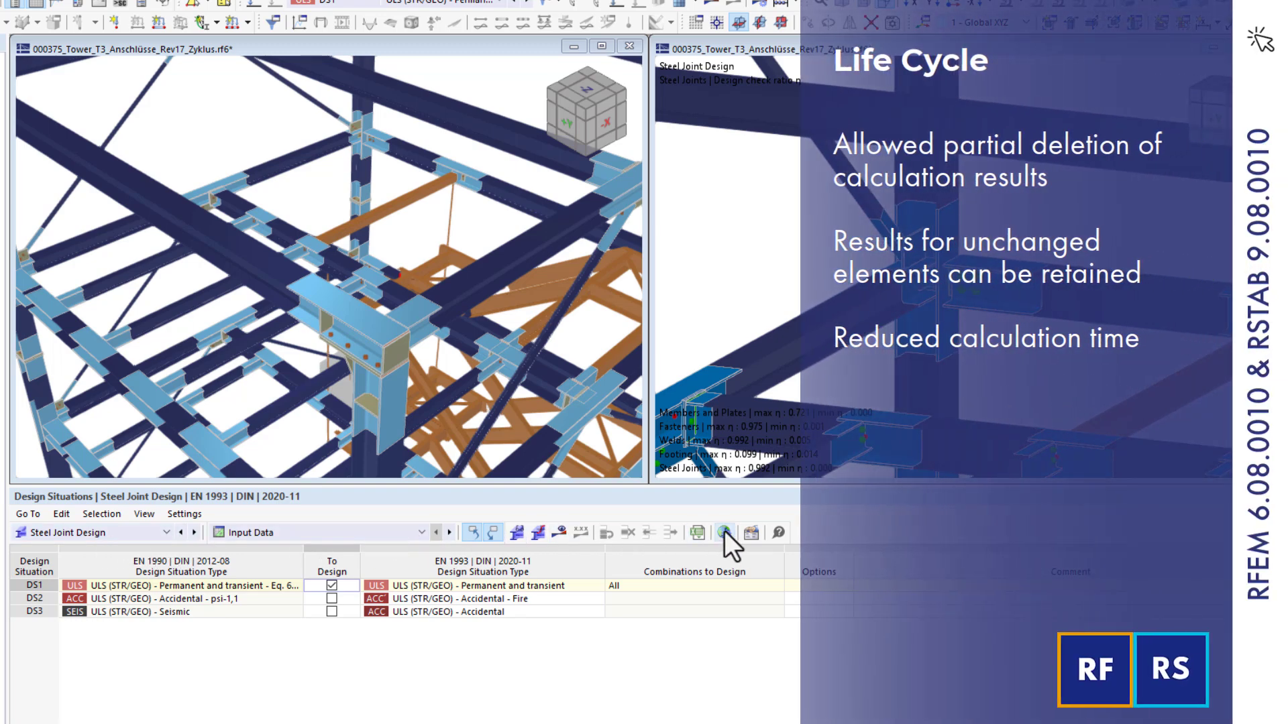
Keep add-on results when input data changes in the Steel Joint Design global settings
{"action": "left_click", "coordinate": [724, 532]}
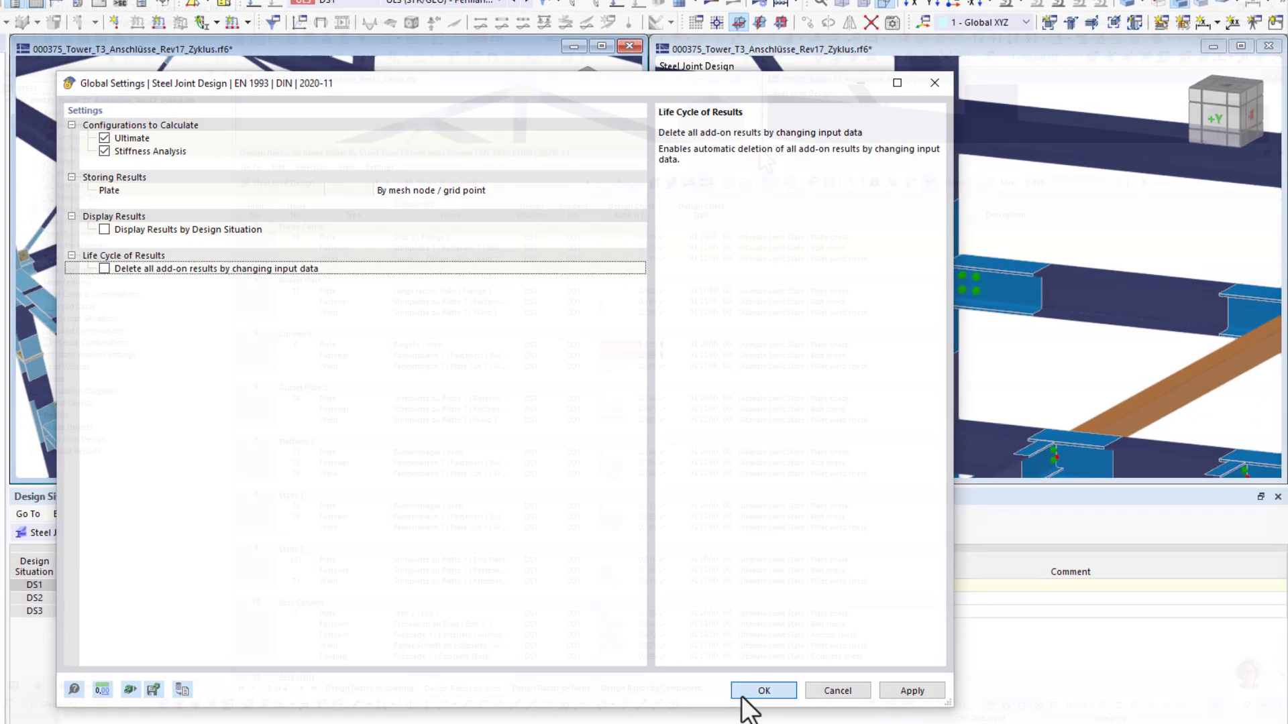
{"action": "left_click", "coordinate": [762, 690]}
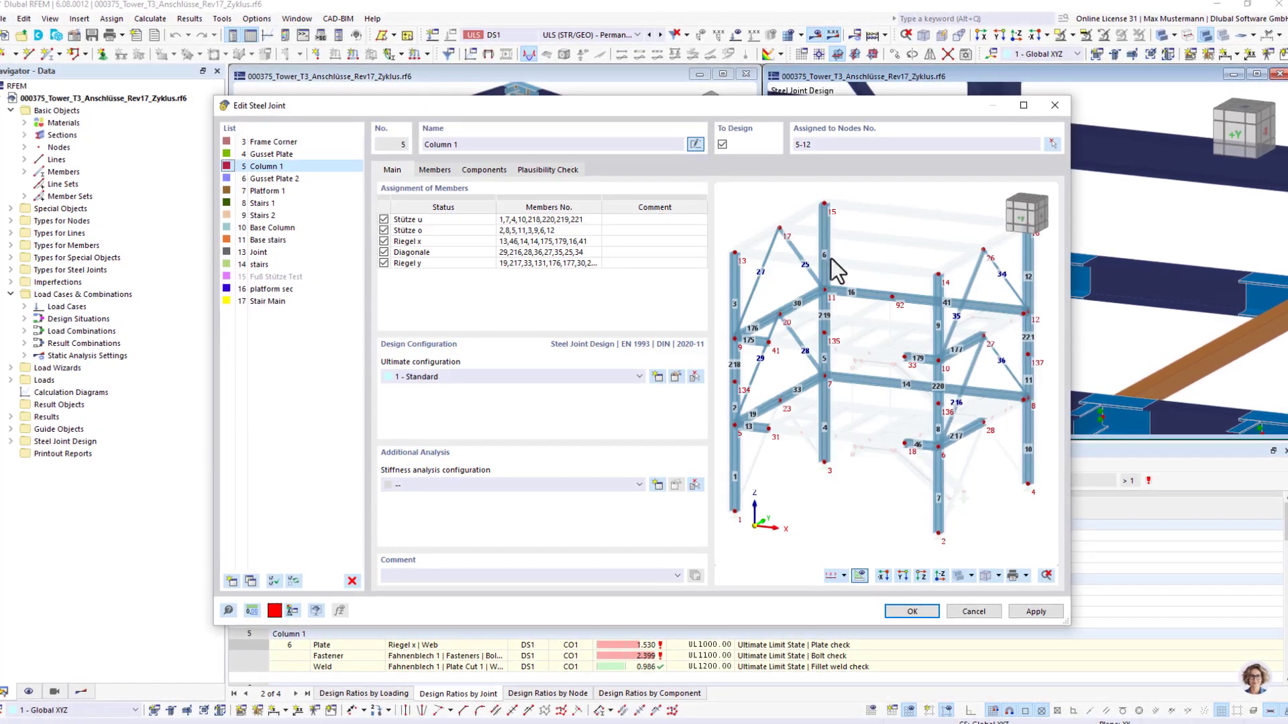
Change Column 1's fin plate bolts to strength grade 8.8 and accept the joint
{"action": "left_click", "coordinate": [484, 169]}
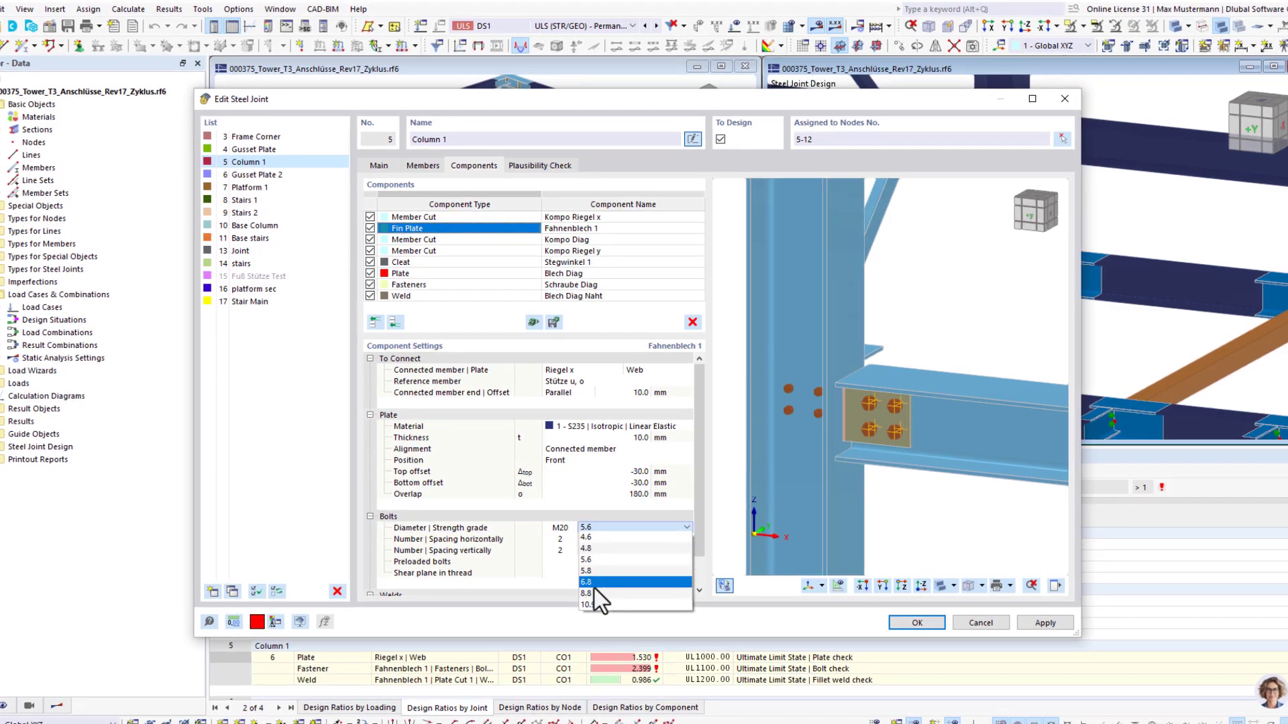
{"action": "left_click", "coordinate": [585, 594]}
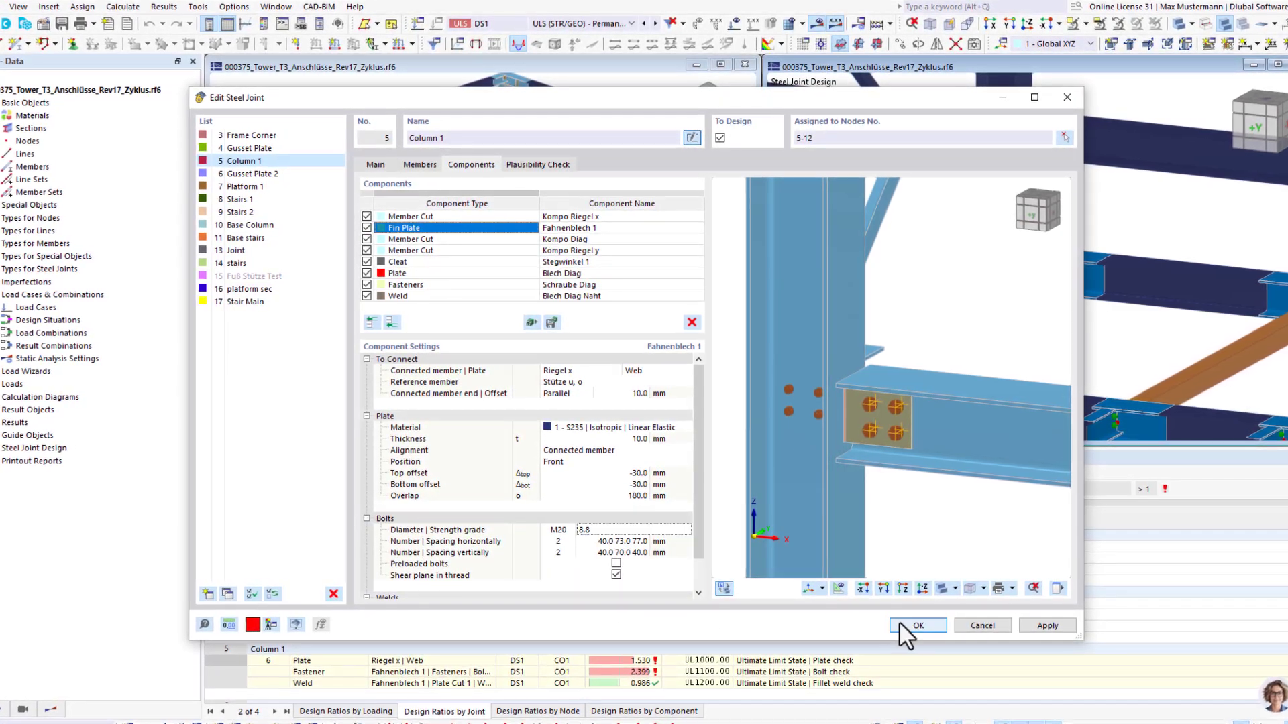
{"action": "left_click", "coordinate": [917, 625]}
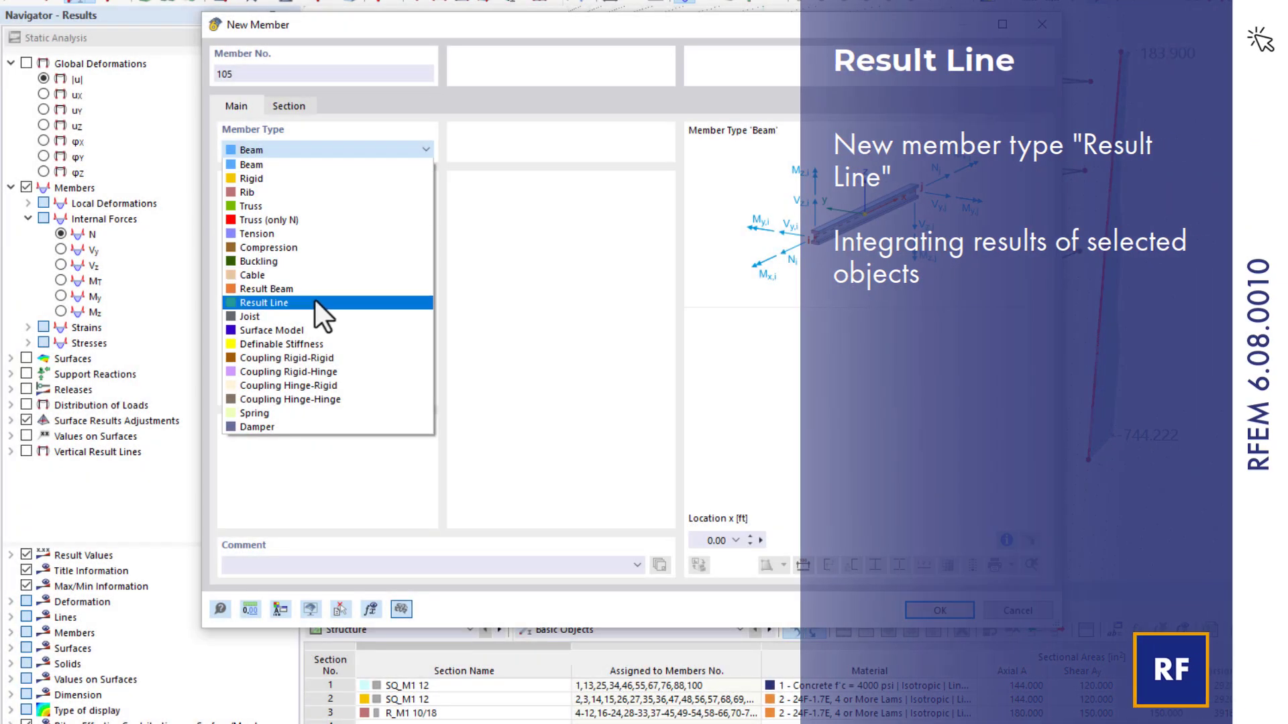
Make member 105 a Result Line and begin assigning its integrated members
{"action": "left_click", "coordinate": [263, 302]}
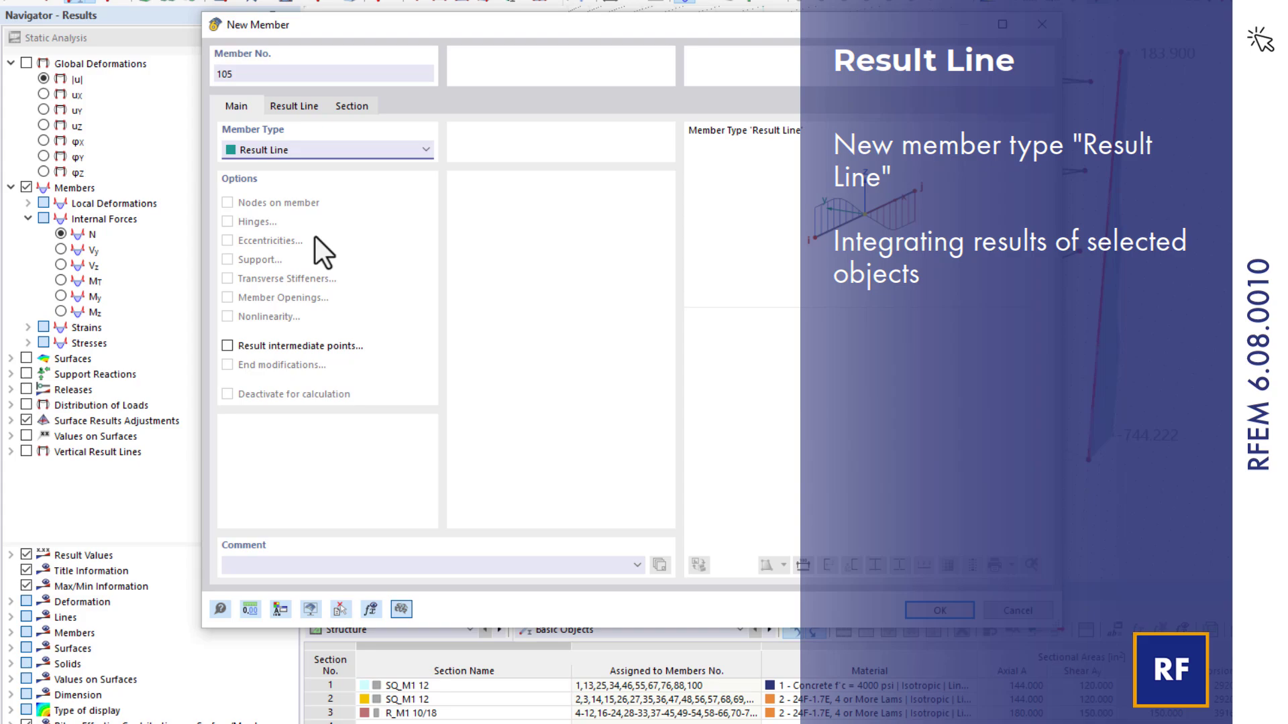
{"action": "left_click", "coordinate": [294, 105]}
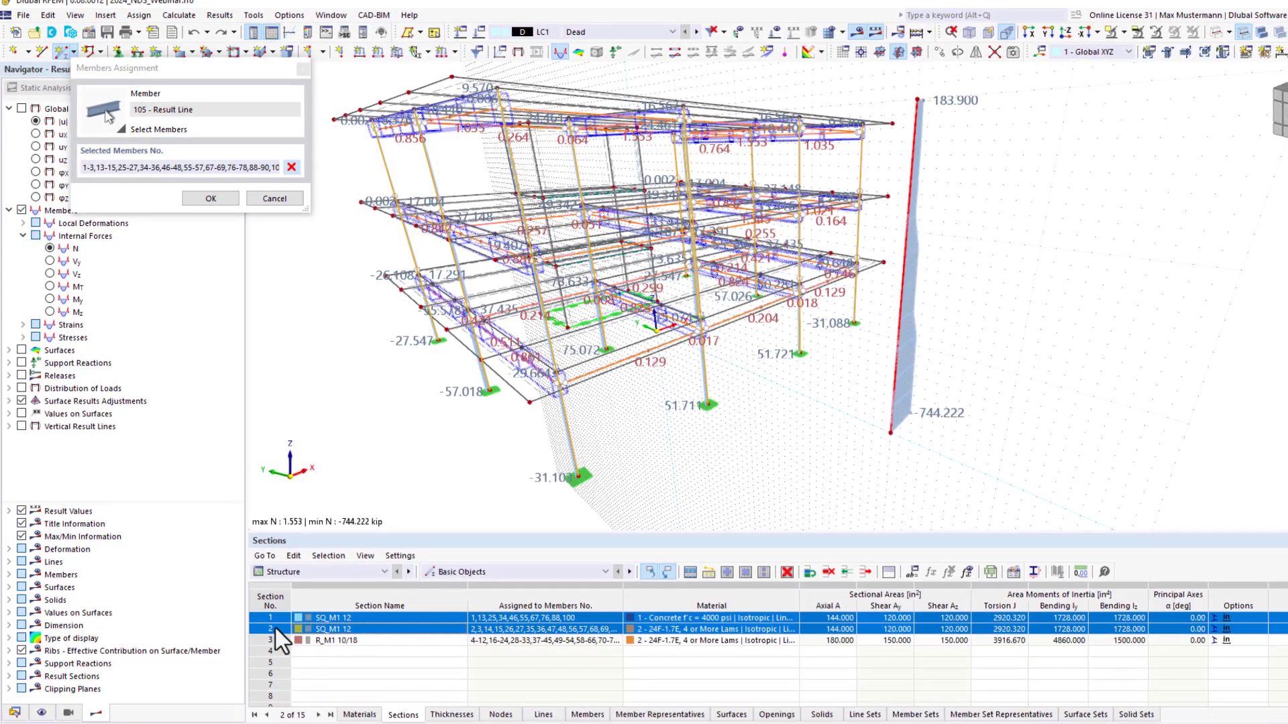
Confirm the integrated member selection and display the Vy shear force results
{"action": "left_click", "coordinate": [210, 198]}
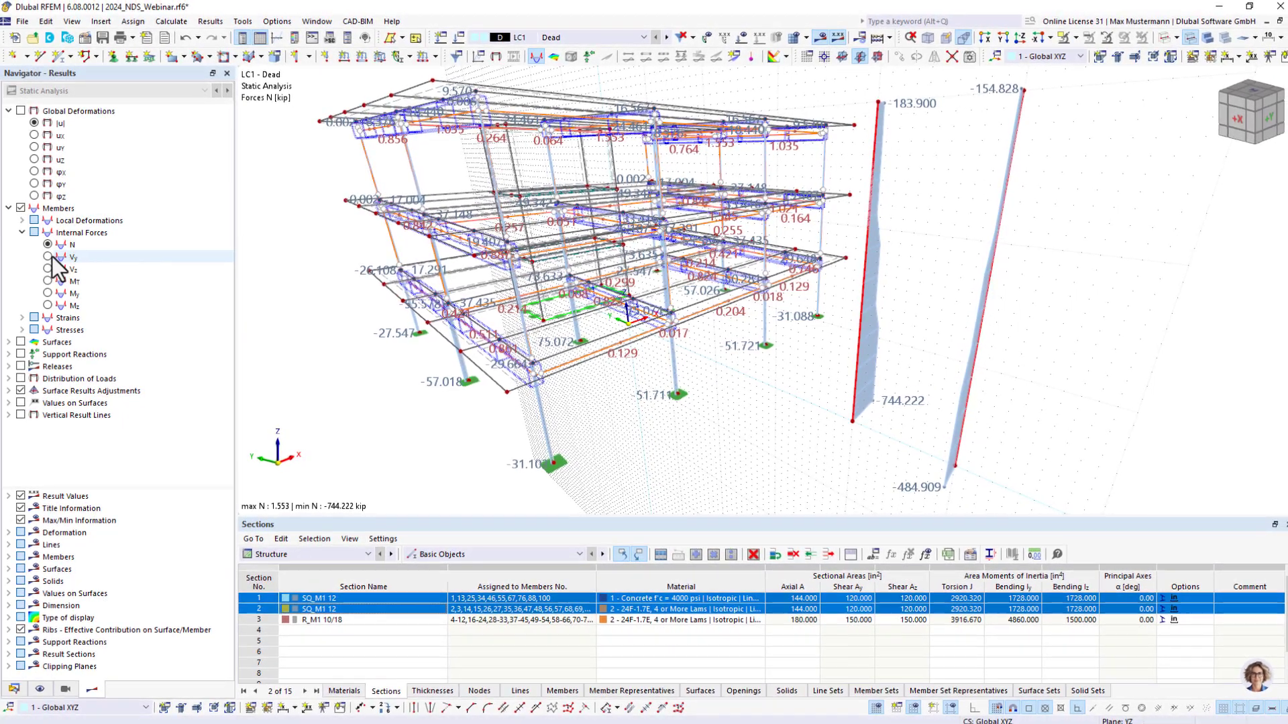
{"action": "left_click", "coordinate": [47, 269]}
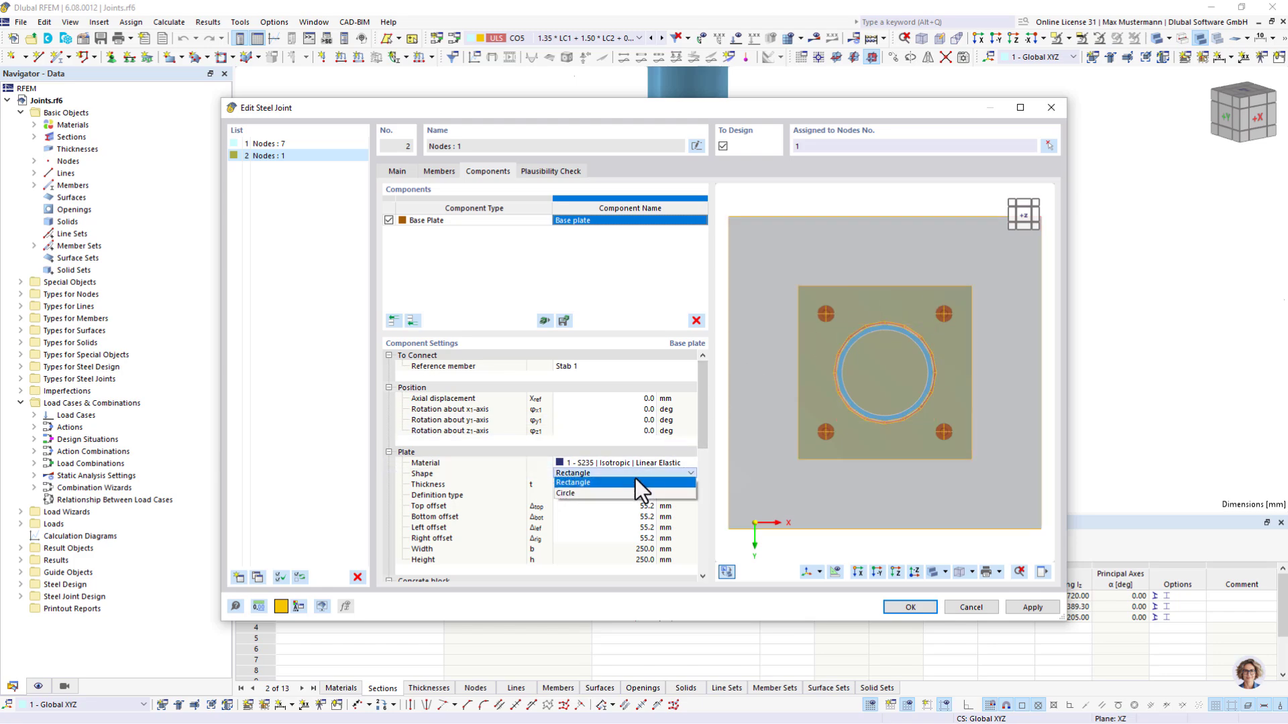
Give the base plate a circular shape with six anchors
{"action": "left_click", "coordinate": [565, 493]}
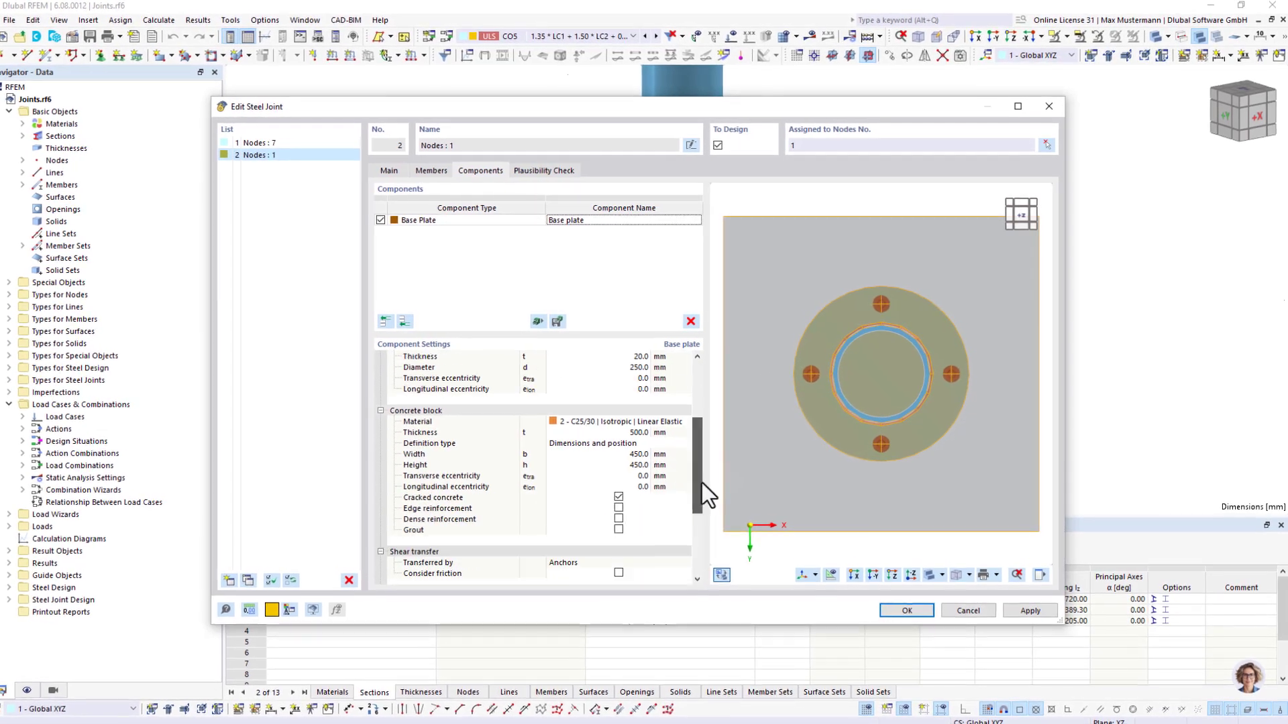
{"action": "scroll", "scroll_direction": "down", "scroll_amount": 3}
{"action": "type", "text": "6"}
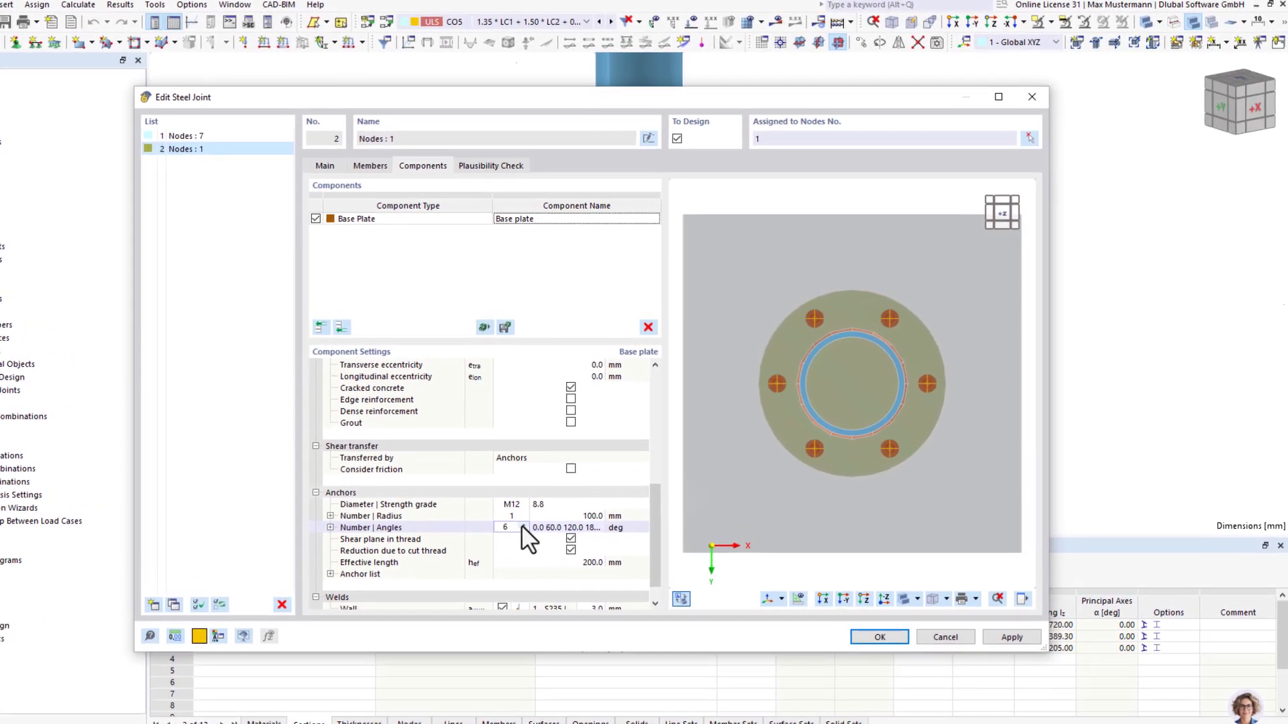
{"action": "left_click_drag", "start_coordinate": [854, 377], "coordinate": [821, 517]}
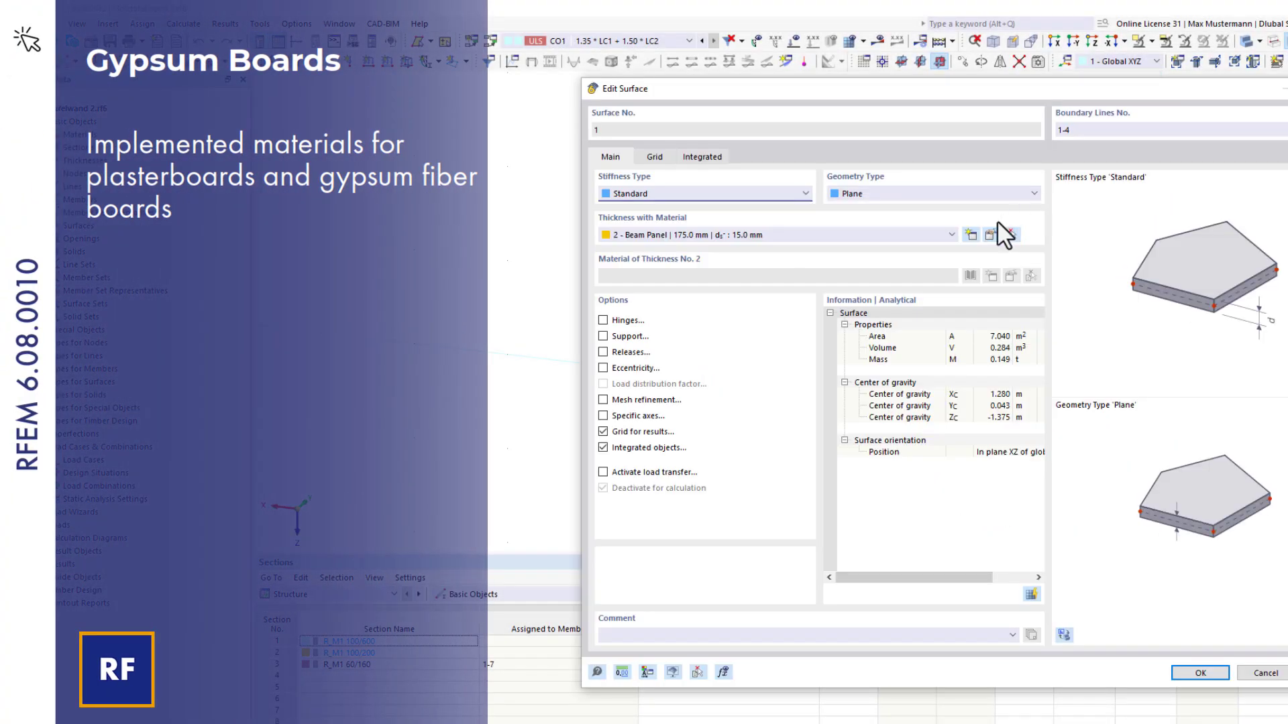
Search the front sheathing material library for 'gyp' to list gypsum boards
{"action": "left_click", "coordinate": [991, 234]}
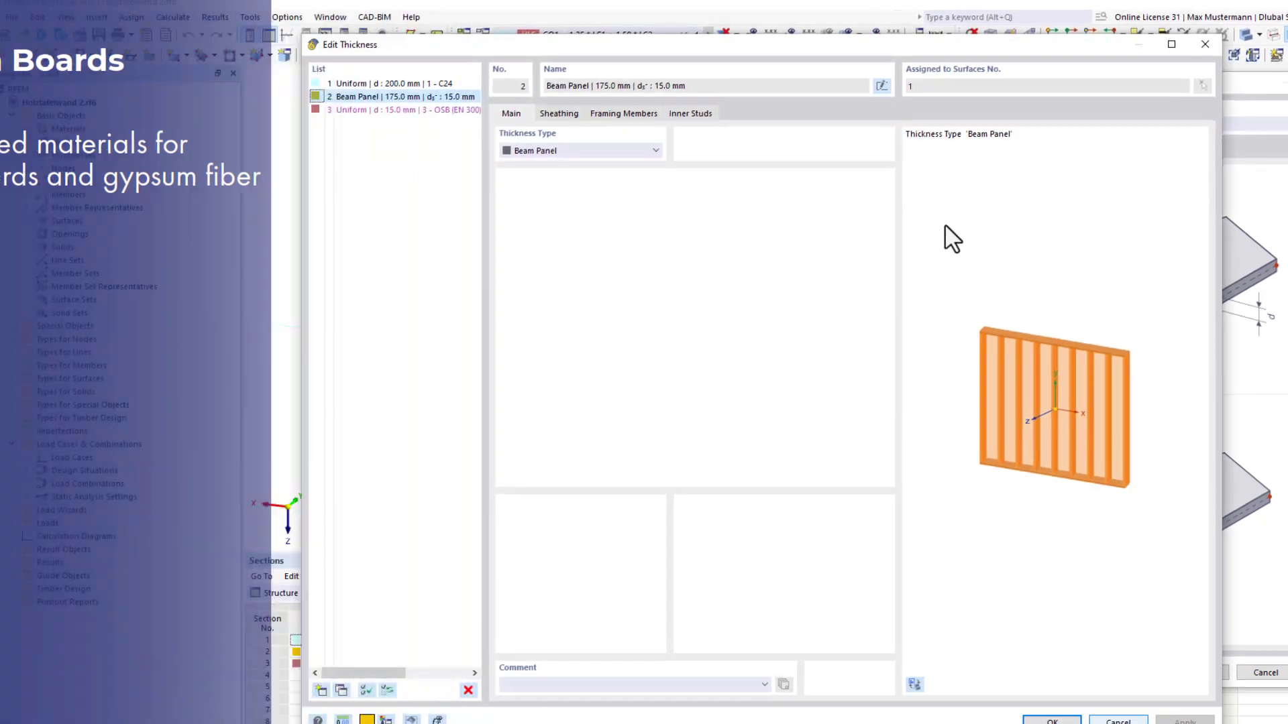
{"action": "left_click", "coordinate": [558, 113]}
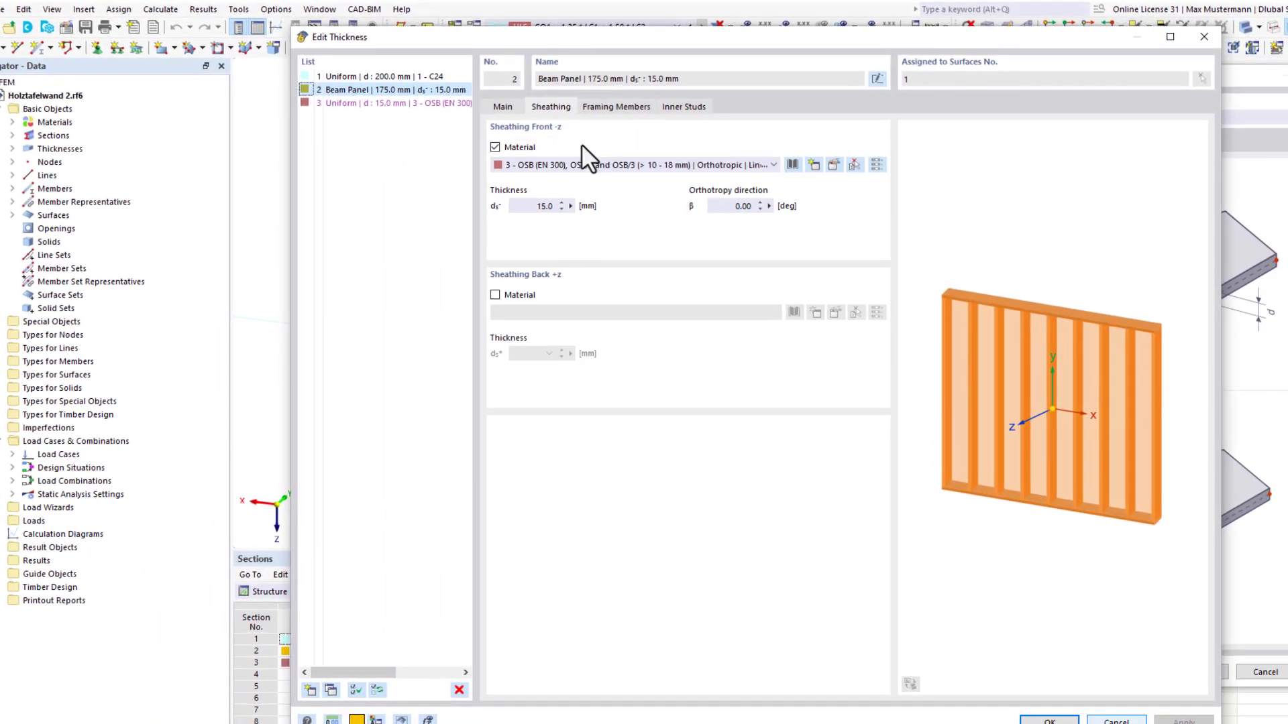
{"action": "left_click", "coordinate": [792, 163]}
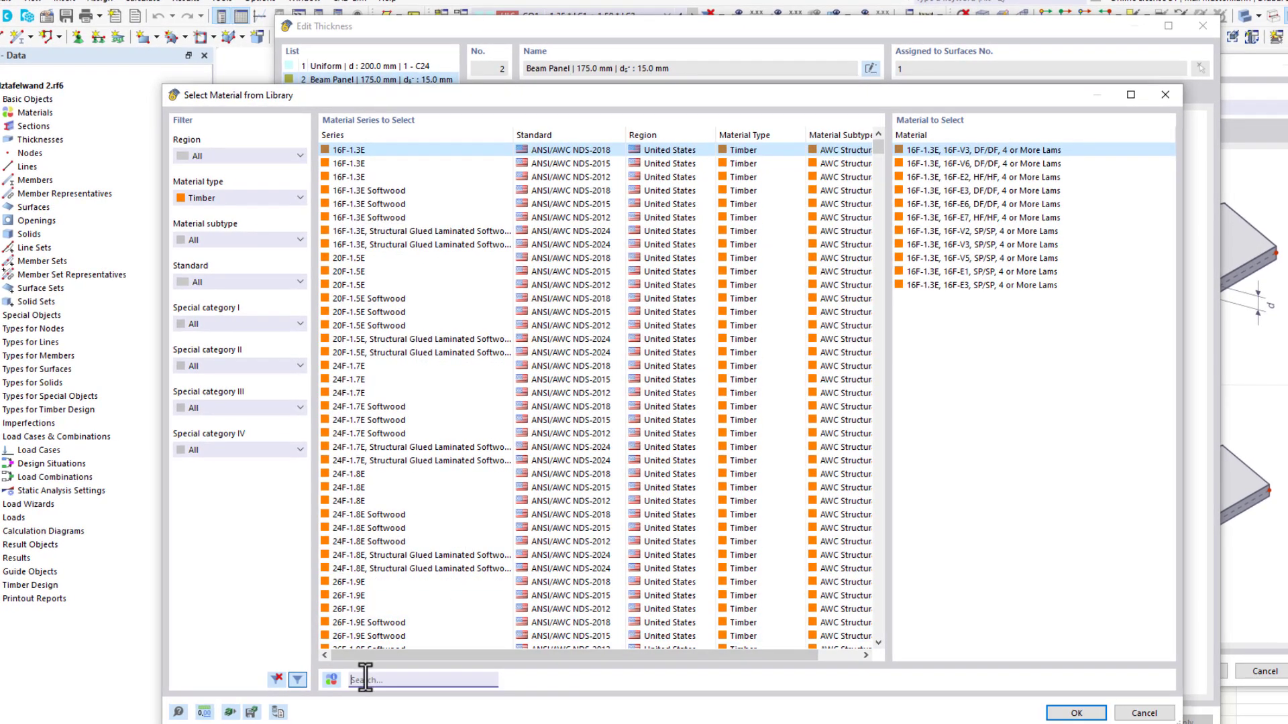
{"action": "type", "text": "gyp"}
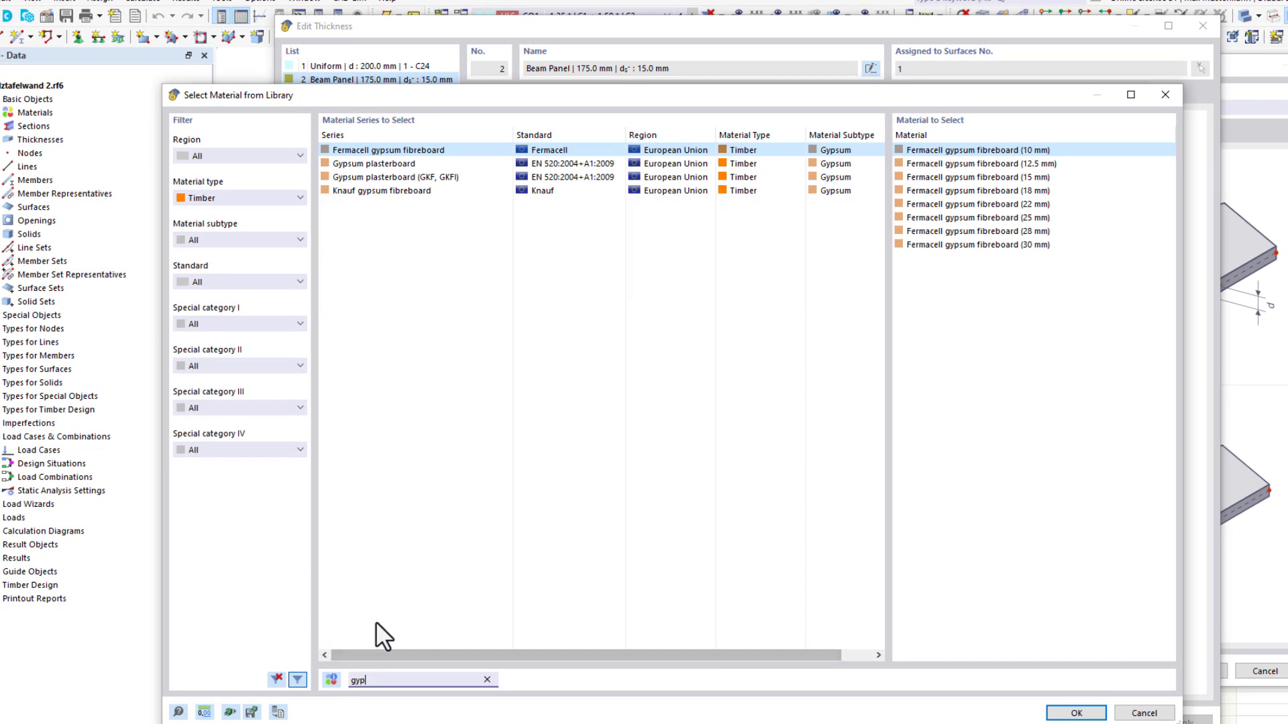
{"action": "left_click", "coordinate": [377, 163]}
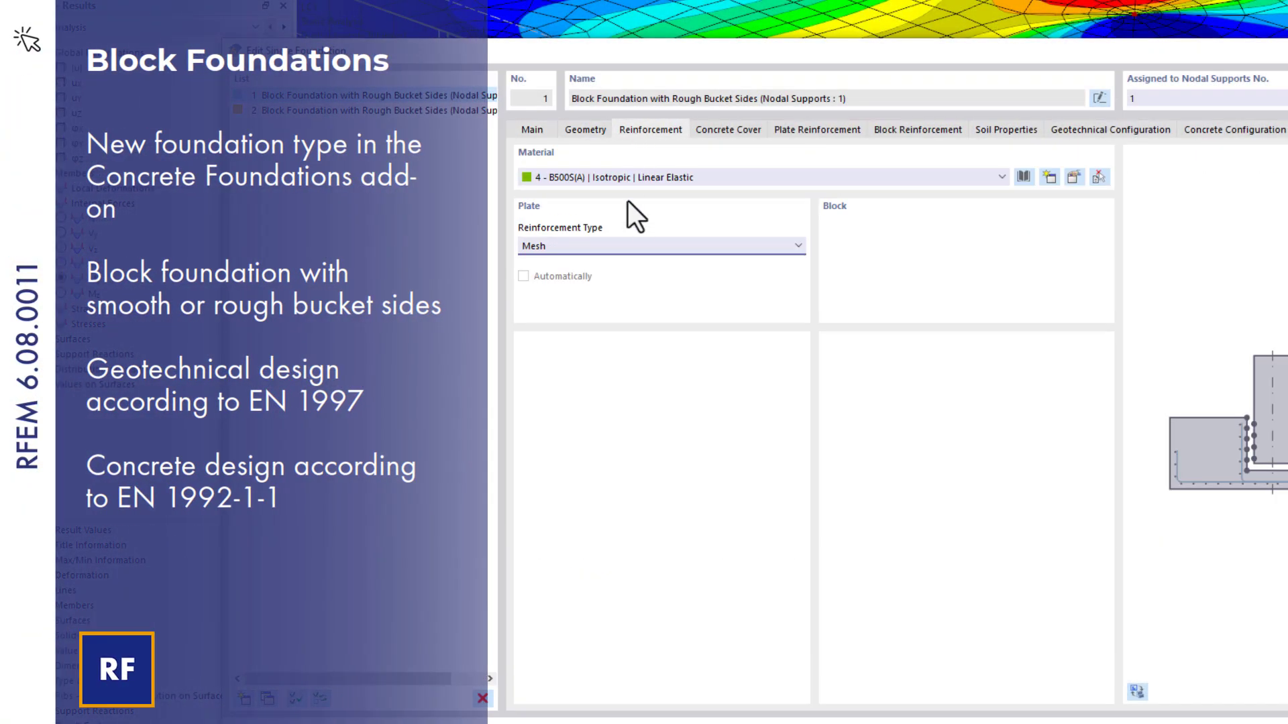
Set a gravel soil layer on the foundation slab and review the block reinforcement layout
{"action": "left_click", "coordinate": [660, 246]}
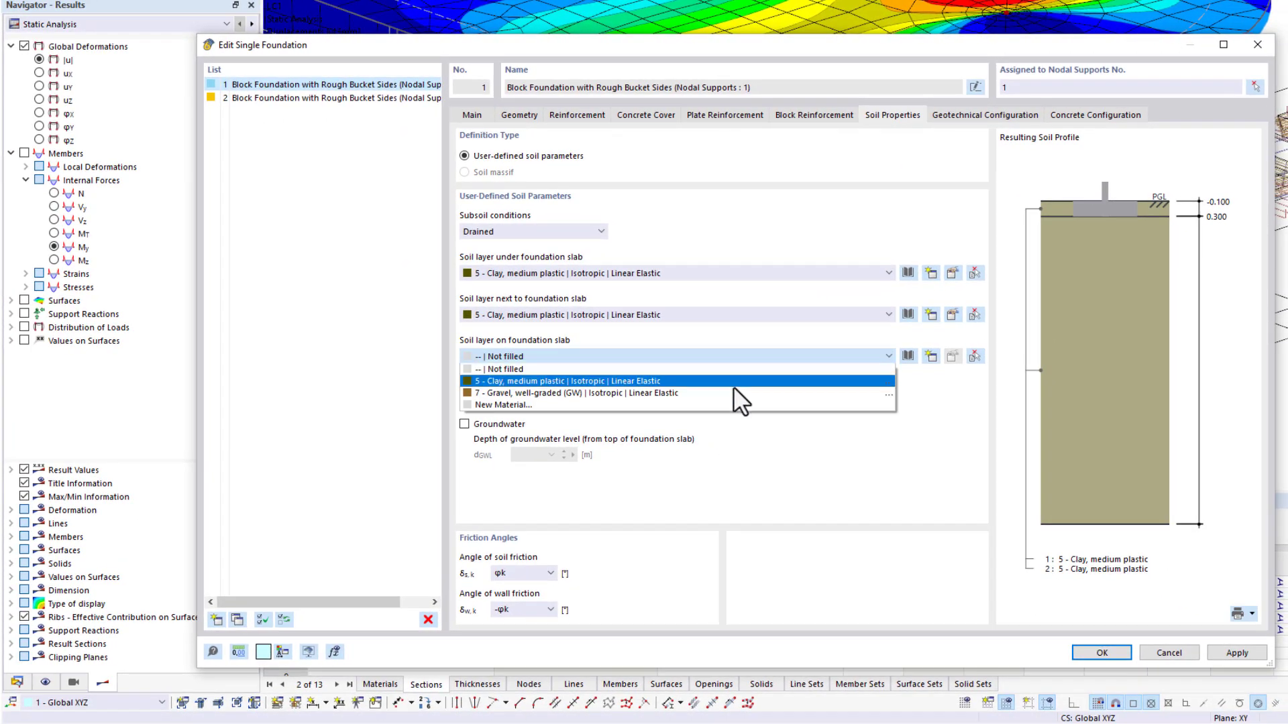
{"action": "left_click", "coordinate": [579, 393]}
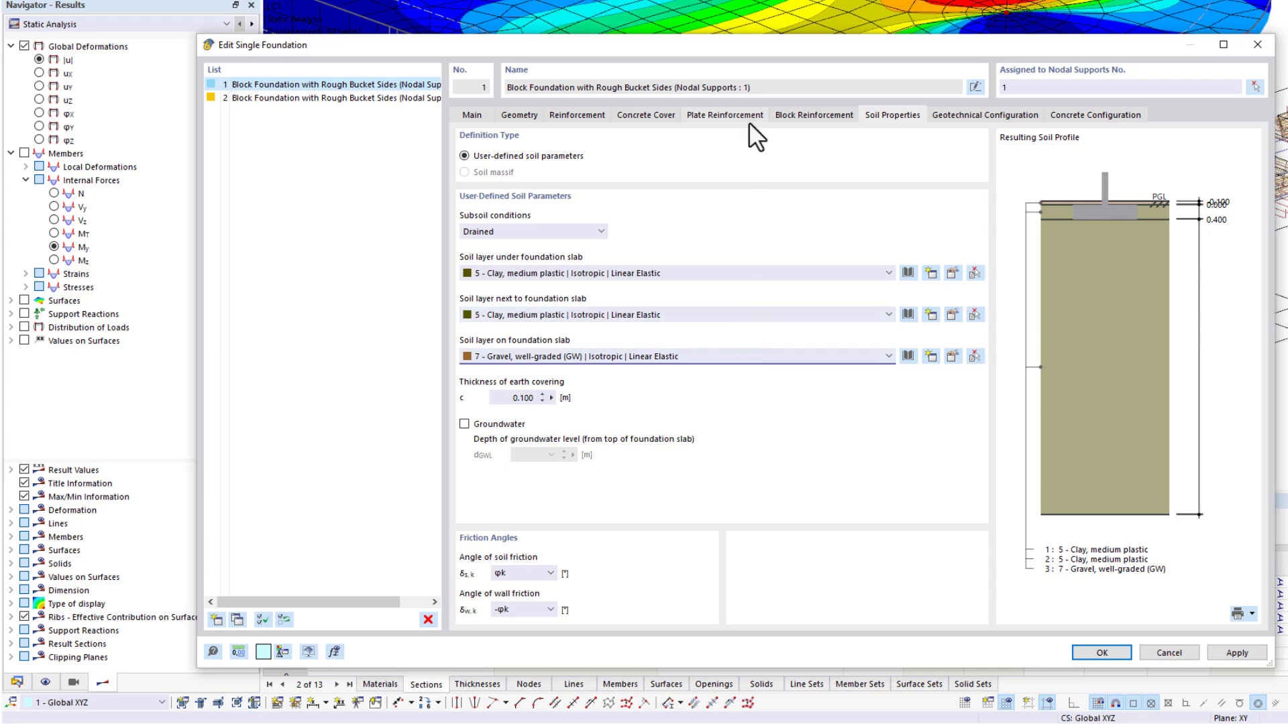
{"action": "left_click", "coordinate": [814, 115]}
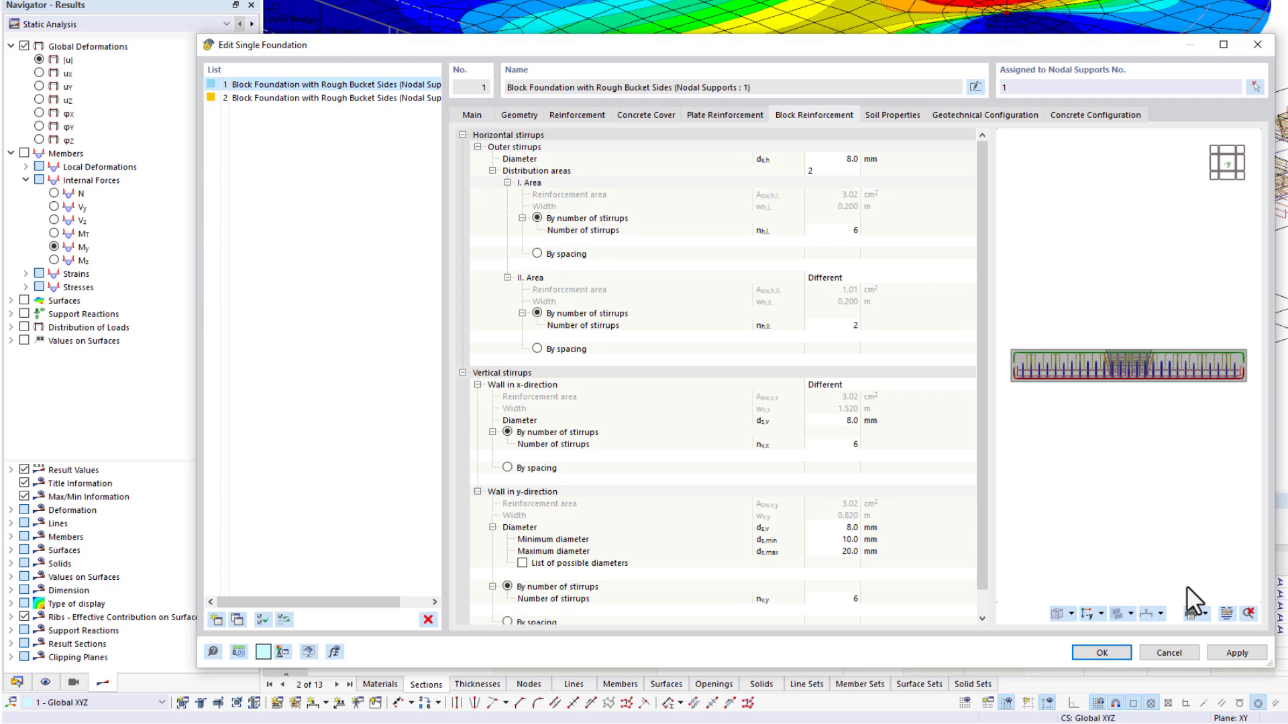
{"action": "left_click", "coordinate": [1230, 613]}
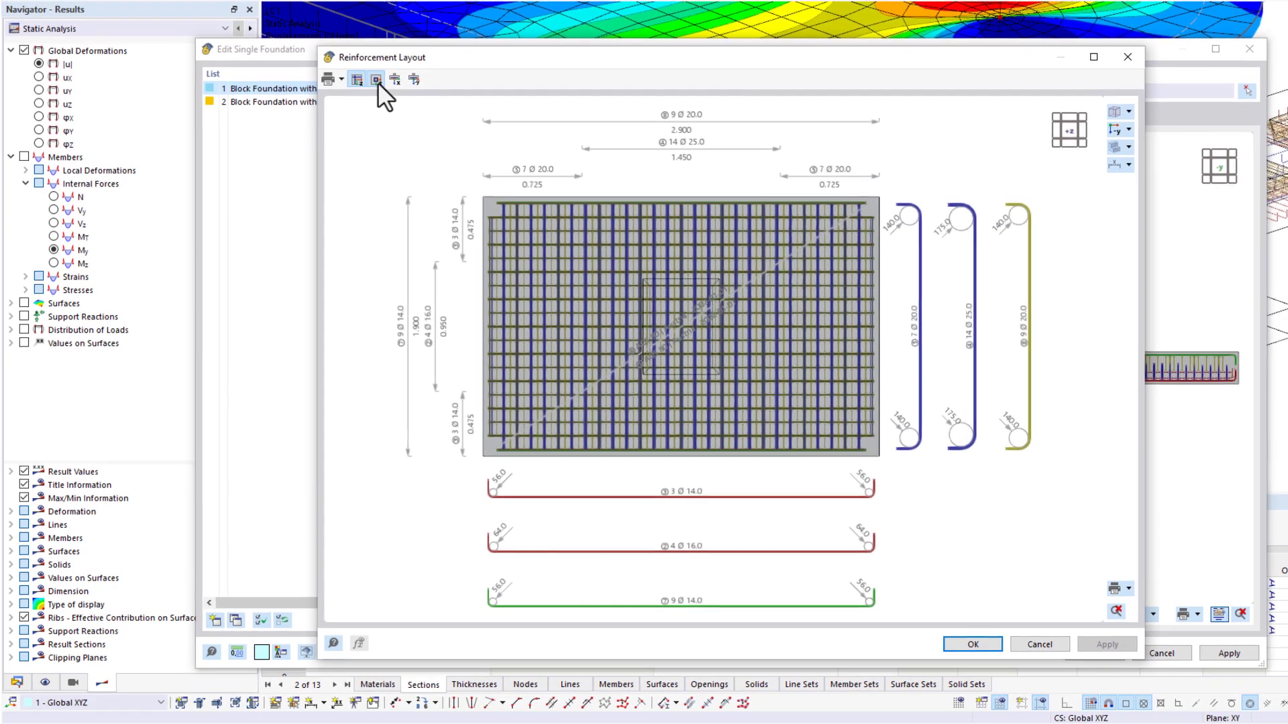
{"action": "left_click", "coordinate": [378, 80]}
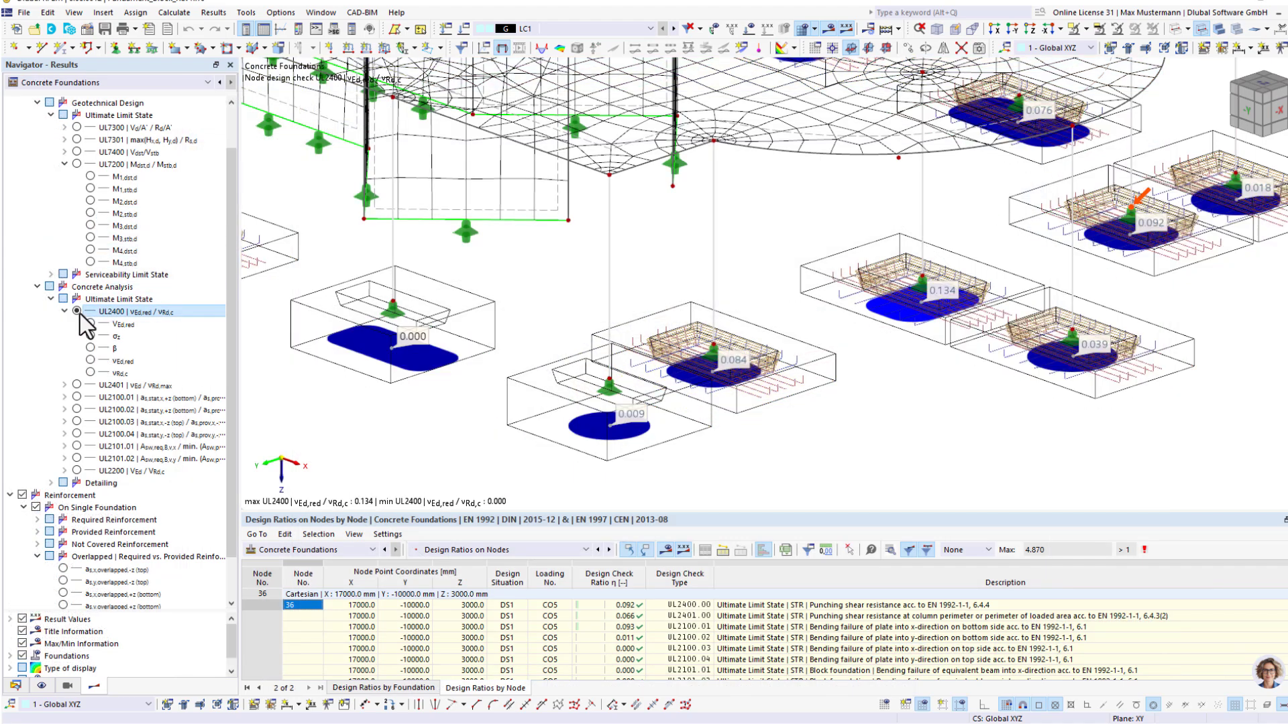
Display the UL2400 punching shear design ratios on the foundations
{"action": "left_click", "coordinate": [88, 324]}
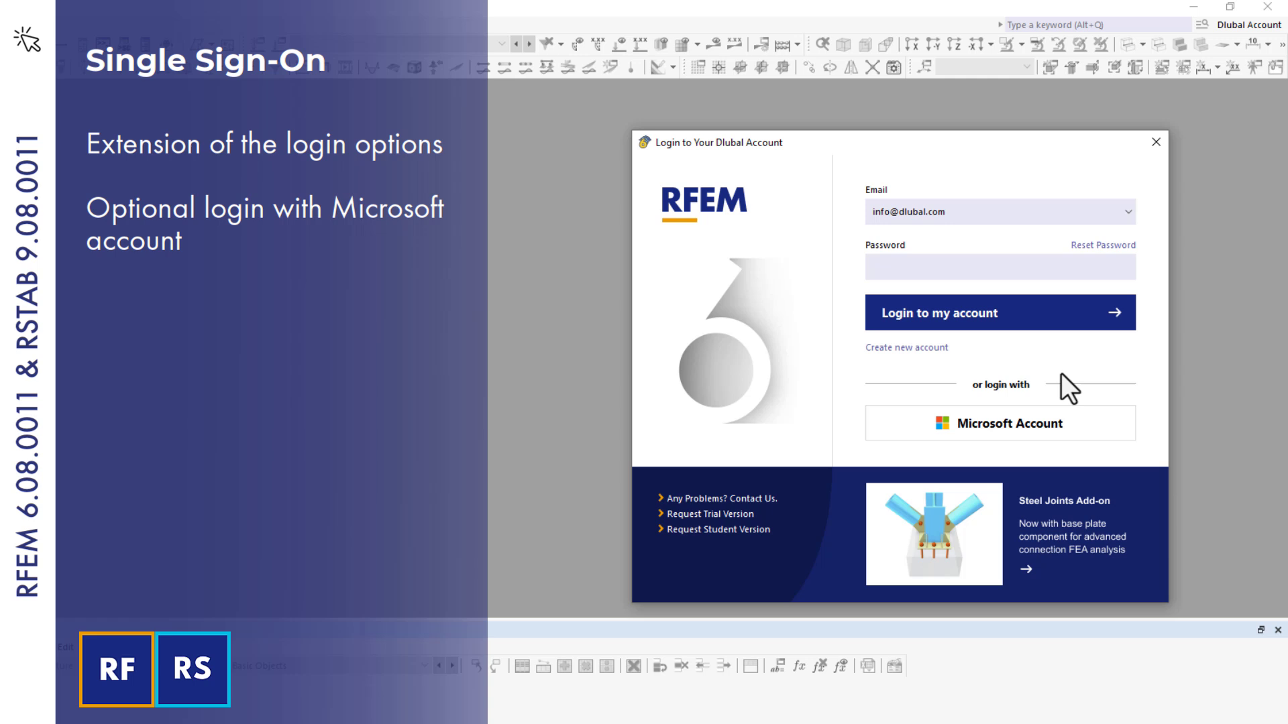
Log in with a Microsoft account and accept the requested app permissions
{"action": "left_click", "coordinate": [1000, 423]}
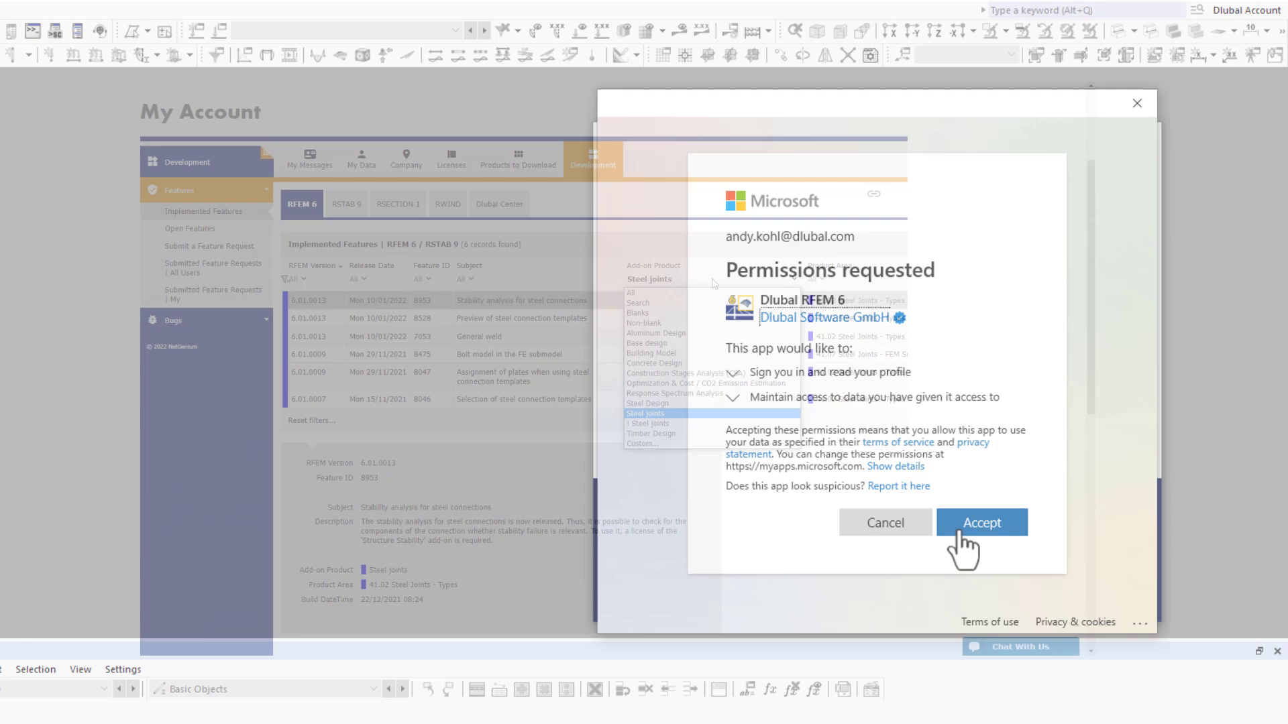
{"action": "left_click", "coordinate": [981, 522]}
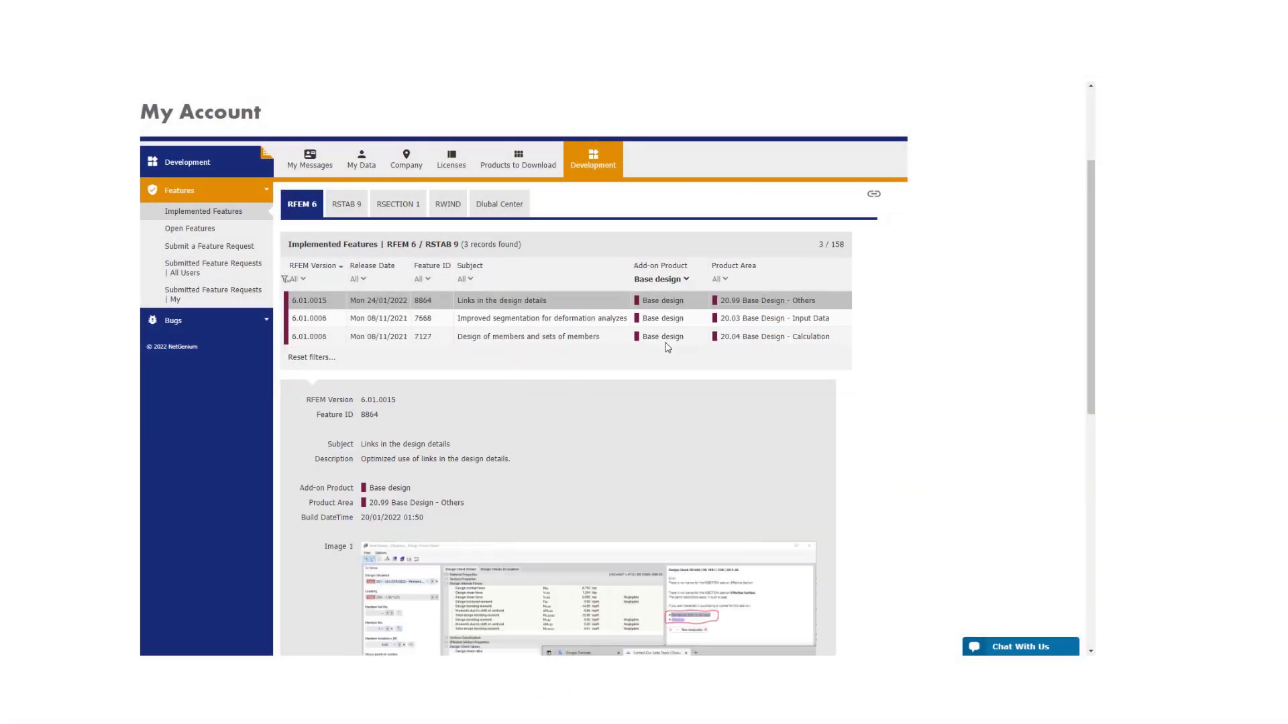
Show details of feature 7668, improved segmentation for deformation analyses
{"action": "left_click", "coordinate": [541, 318]}
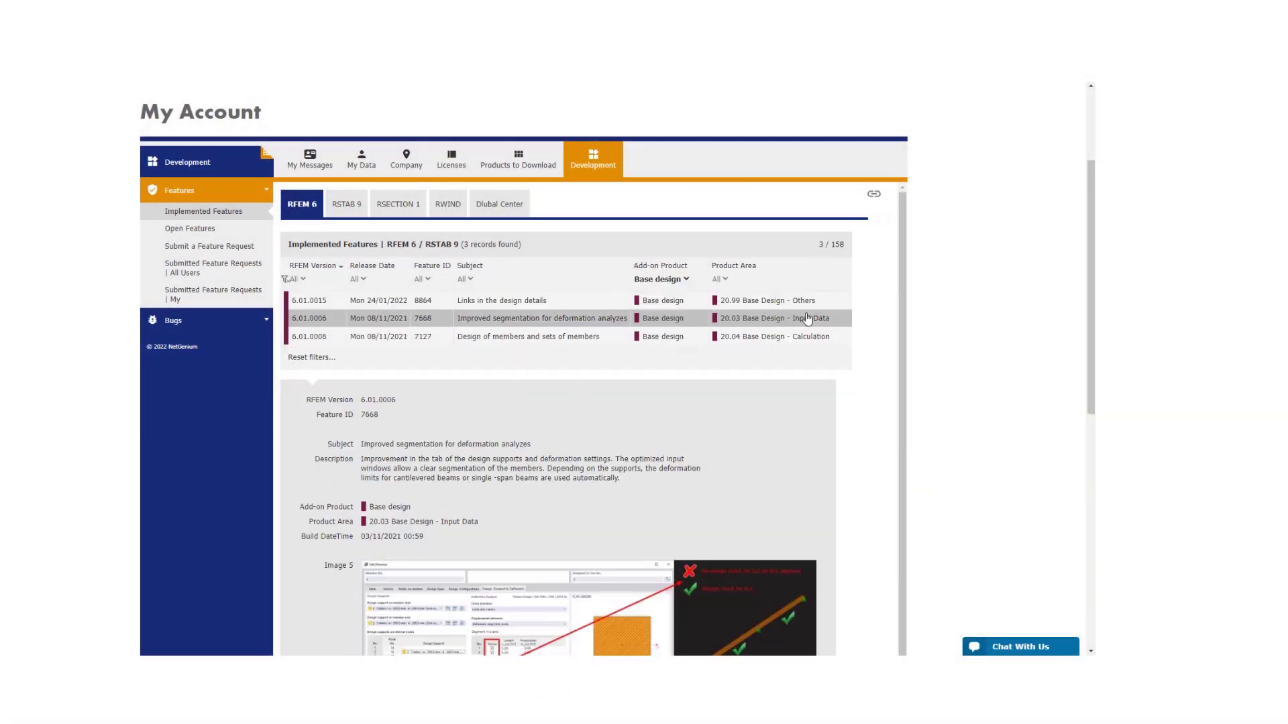
{"action": "scroll", "scroll_direction": "down", "scroll_amount": 3}
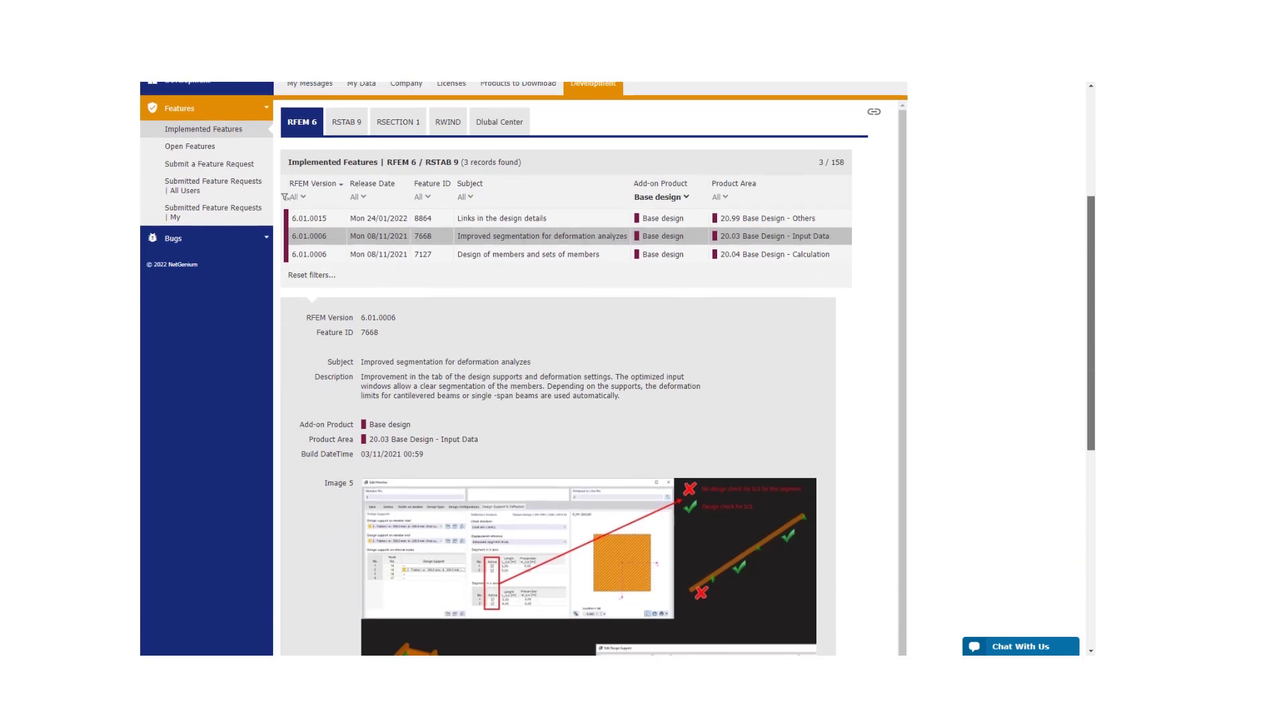